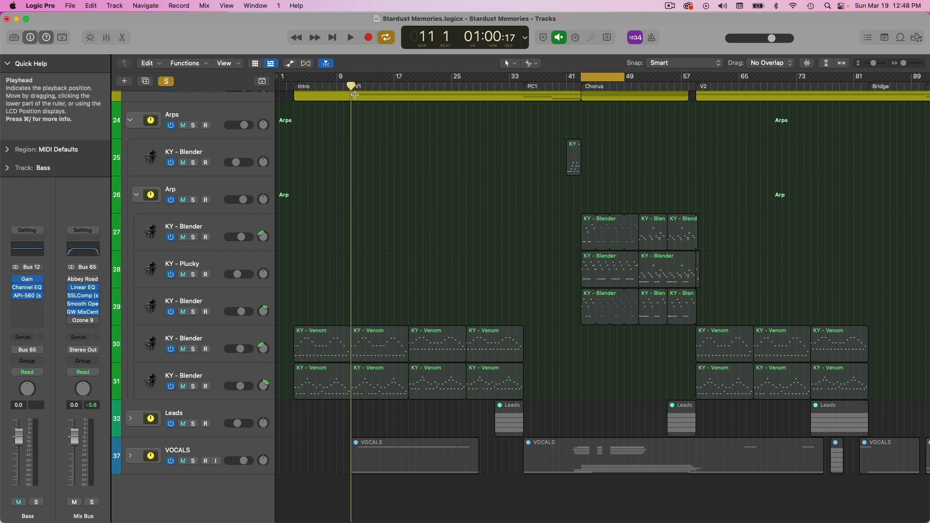
Start playback from the verse with both KY - Venom regions shown in the Piano Roll
{"action": "left_click", "coordinate": [350, 37]}
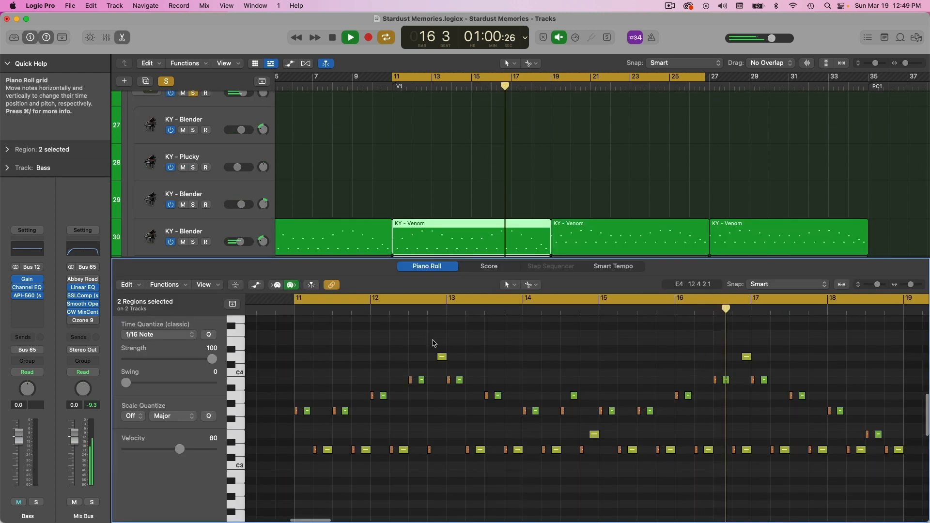
Stop playback, review the Venom notes and enlarge the Tracks area over the Piano Roll
{"action": "left_click", "coordinate": [348, 37]}
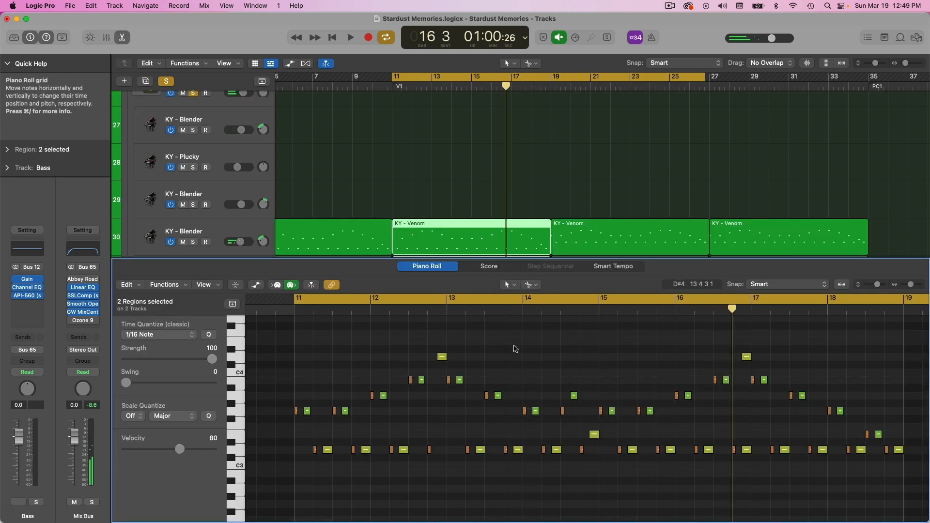
{"action": "left_click", "coordinate": [18, 502]}
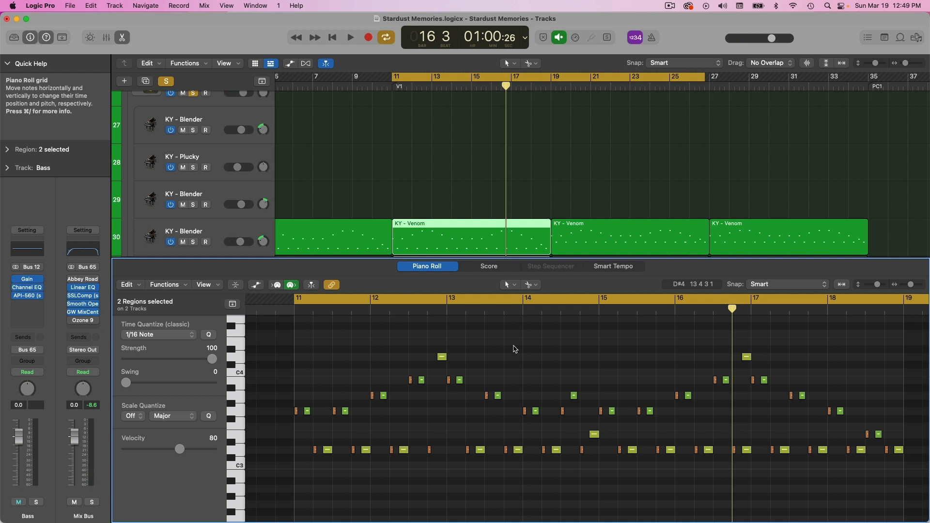
{"action": "left_click", "coordinate": [18, 502]}
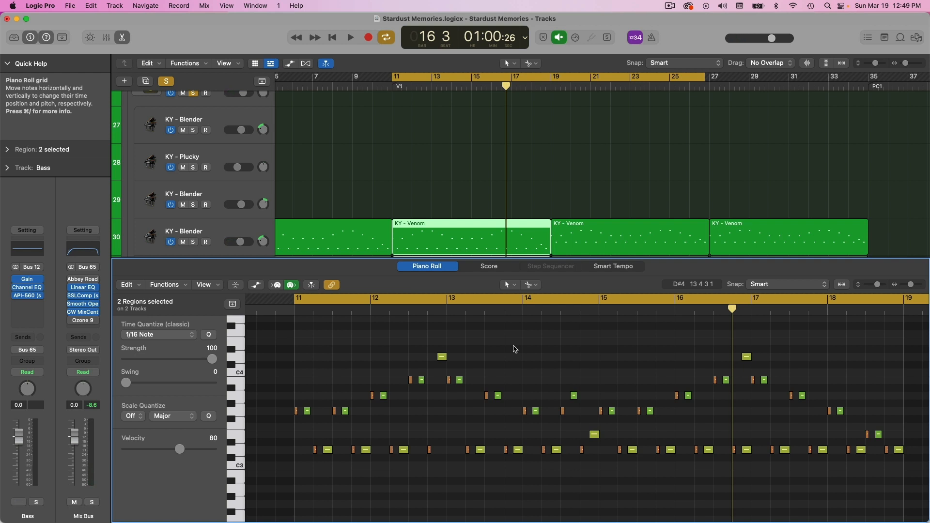
{"action": "left_click", "coordinate": [17, 502]}
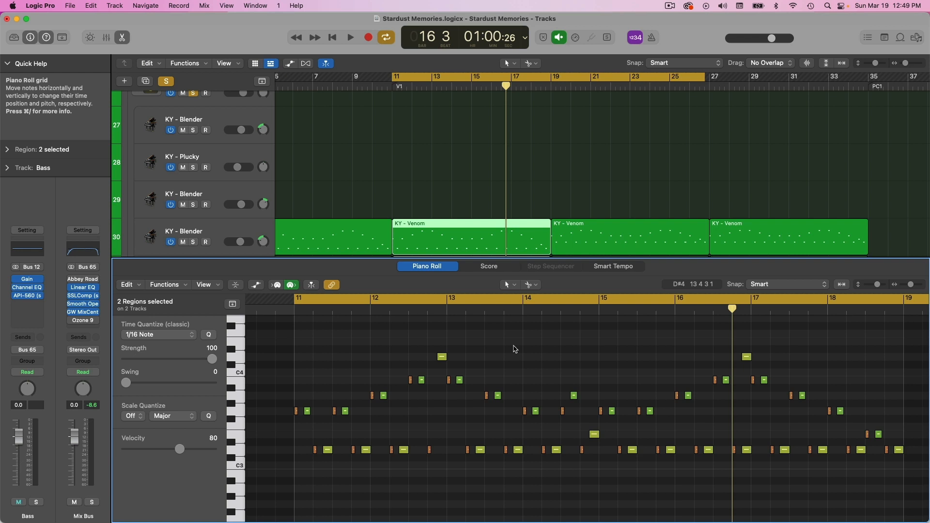
{"action": "left_click", "coordinate": [18, 502]}
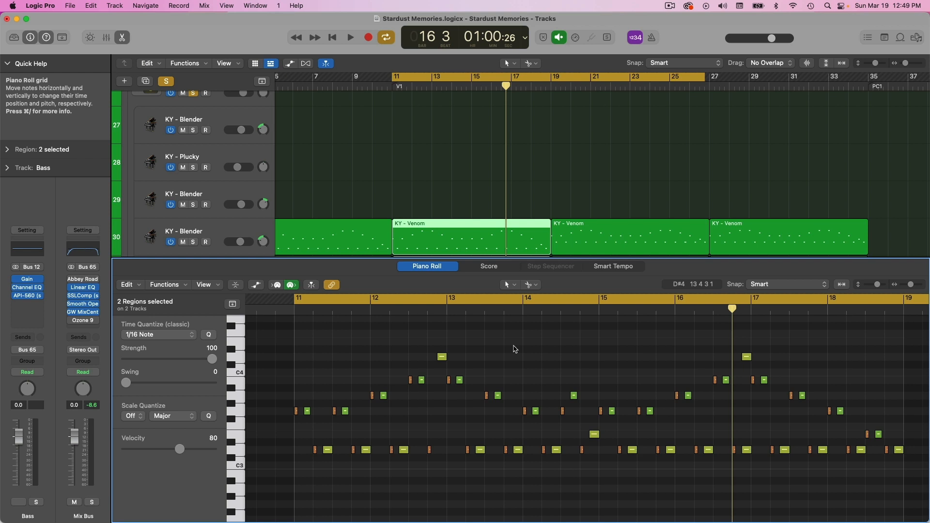
{"action": "left_click", "coordinate": [18, 502]}
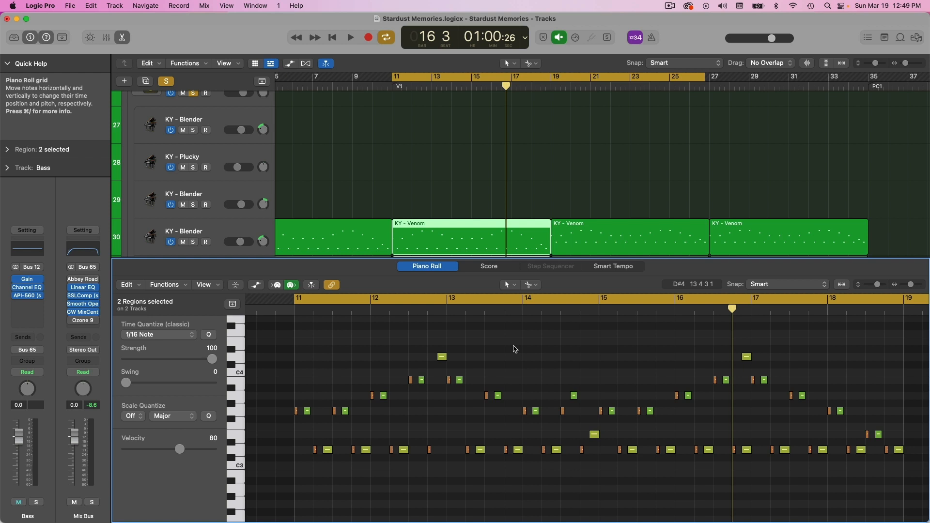
{"action": "mouse_move", "coordinate": [413, 374]}
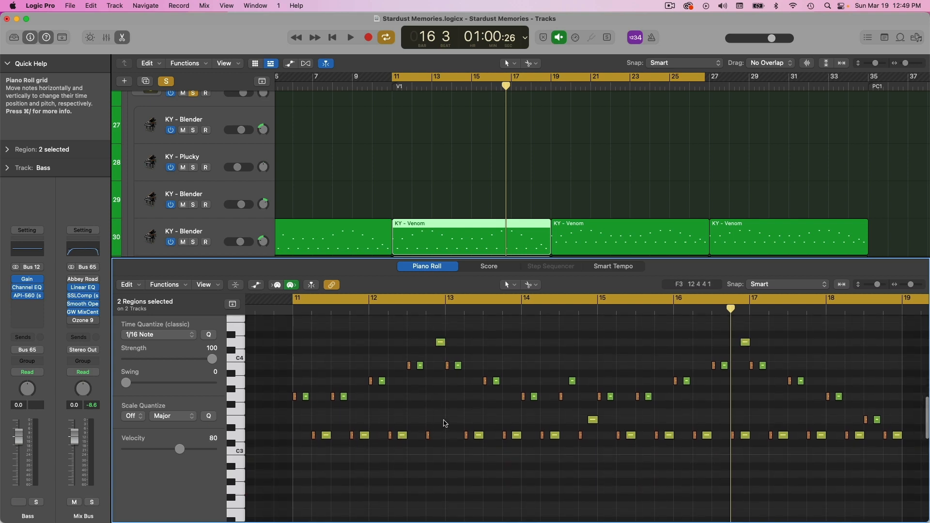
{"action": "scroll", "scroll_direction": "down", "scroll_amount": 3}
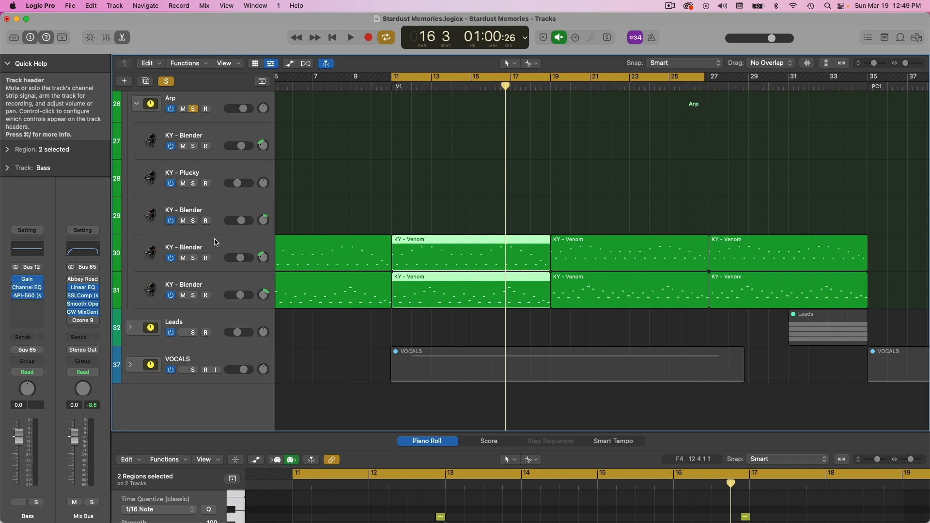
Select the verse KY - Venom region on the first KY - Blender arp track
{"action": "left_click", "coordinate": [447, 252]}
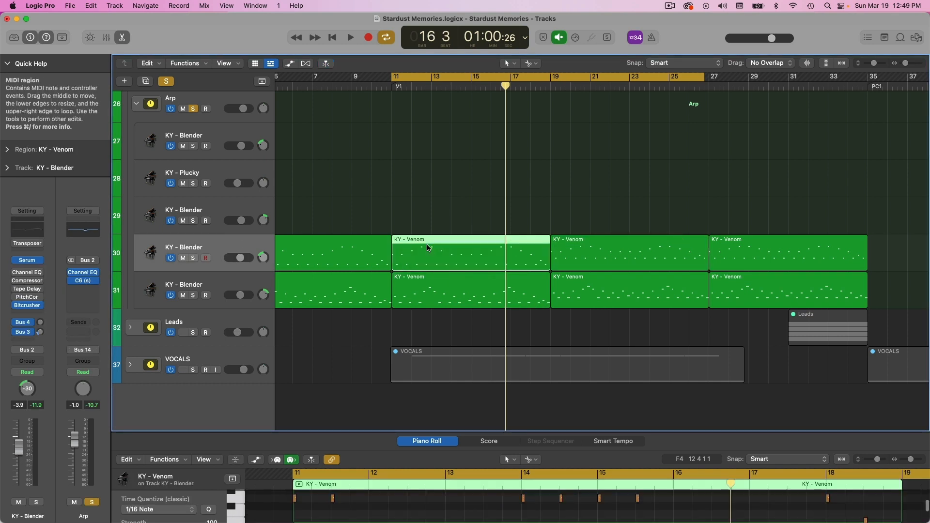
{"action": "mouse_move", "coordinate": [449, 427]}
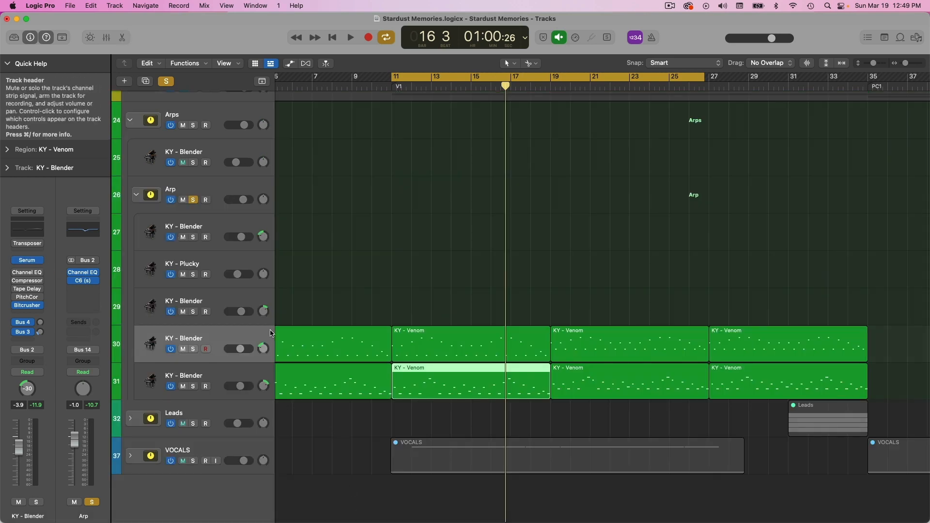
{"action": "mouse_move", "coordinate": [205, 306]}
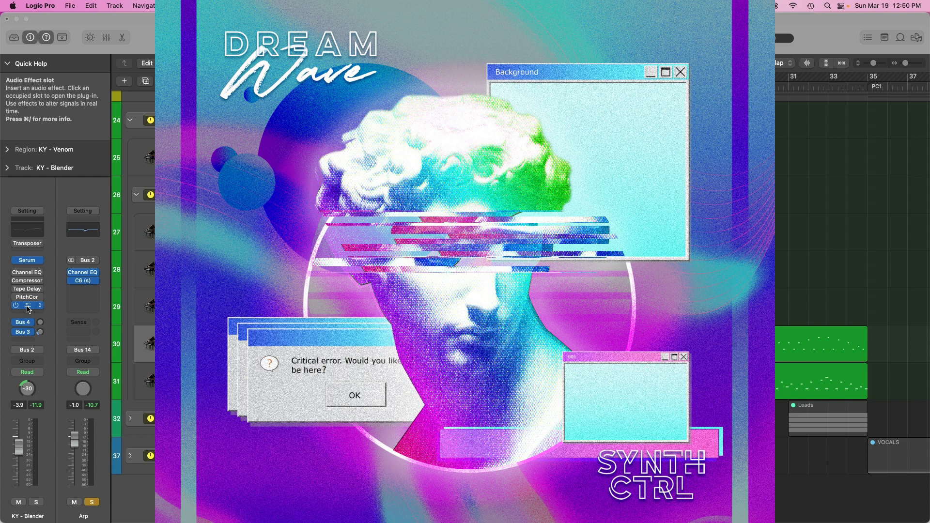
Inspect the verse Venom tracks' Bitcrusher plug-ins during playback, then close both windows
{"action": "left_click", "coordinate": [26, 305]}
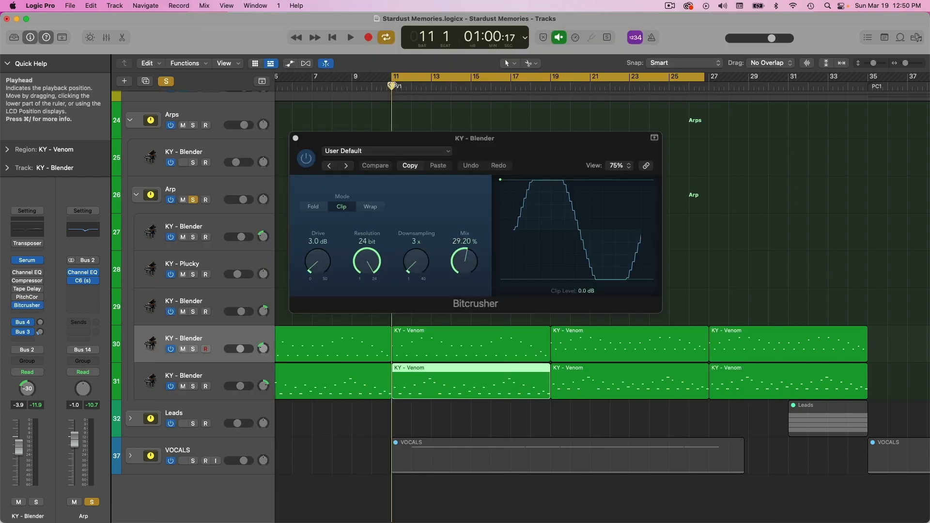
{"action": "left_click", "coordinate": [349, 37]}
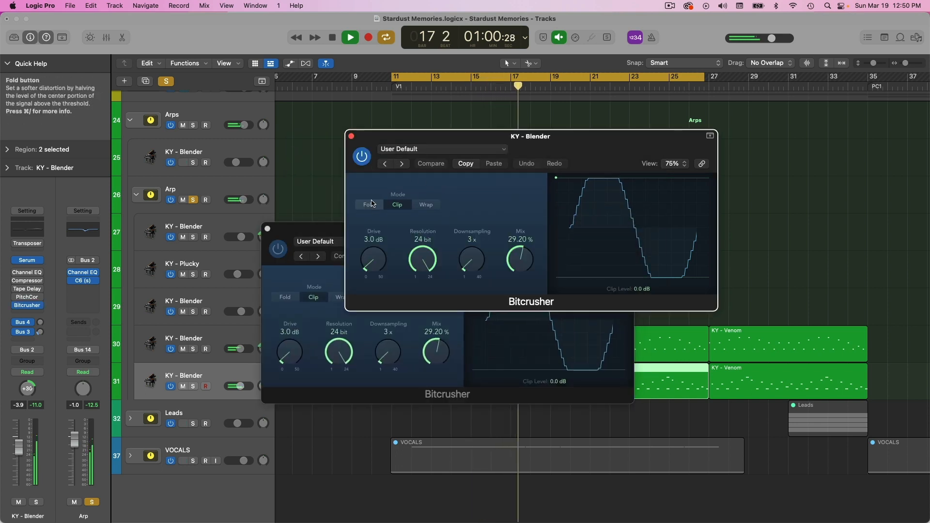
{"action": "left_click", "coordinate": [352, 136]}
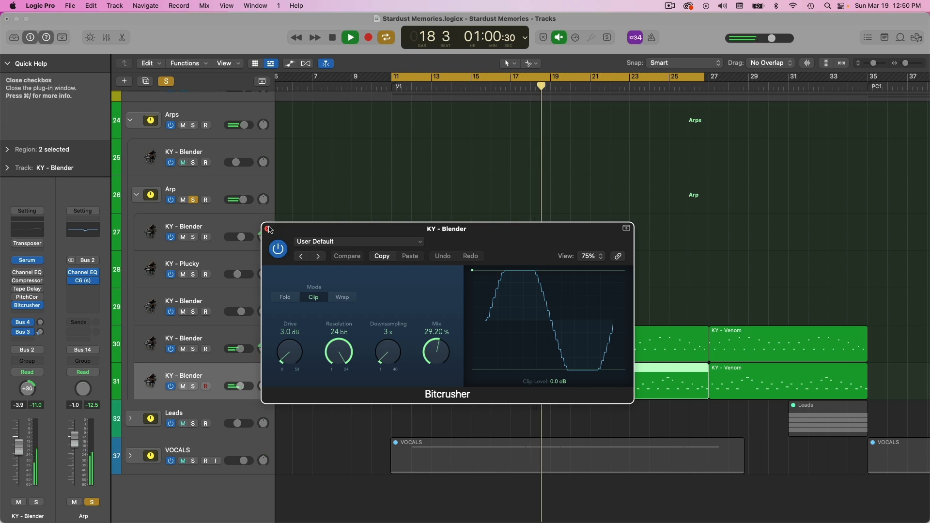
{"action": "left_click", "coordinate": [269, 229]}
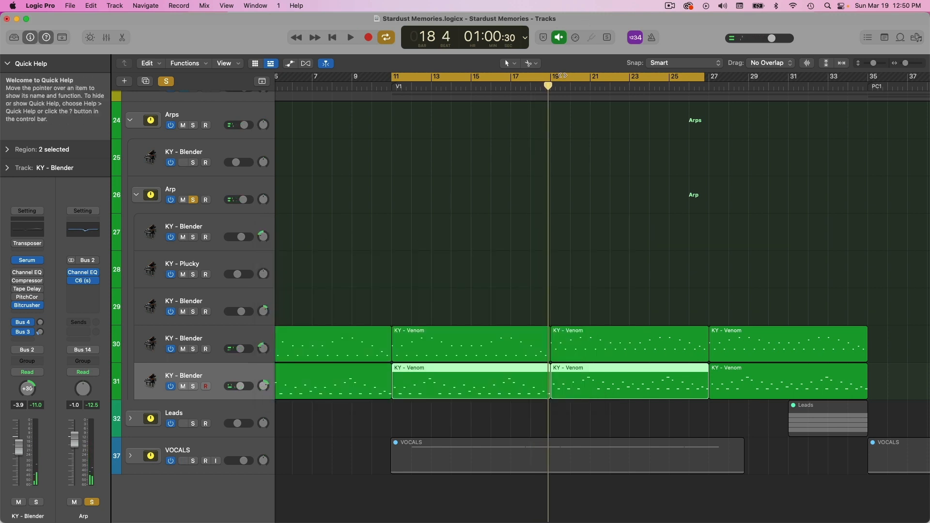
Resume playback and bypass the Bitcrusher on both verse Venom tracks
{"action": "left_click", "coordinate": [350, 37]}
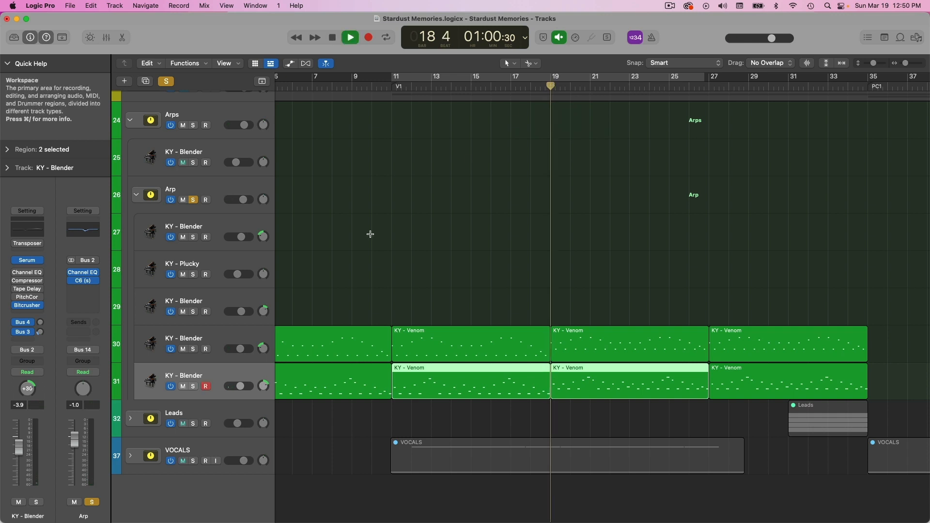
{"action": "left_click", "coordinate": [27, 305]}
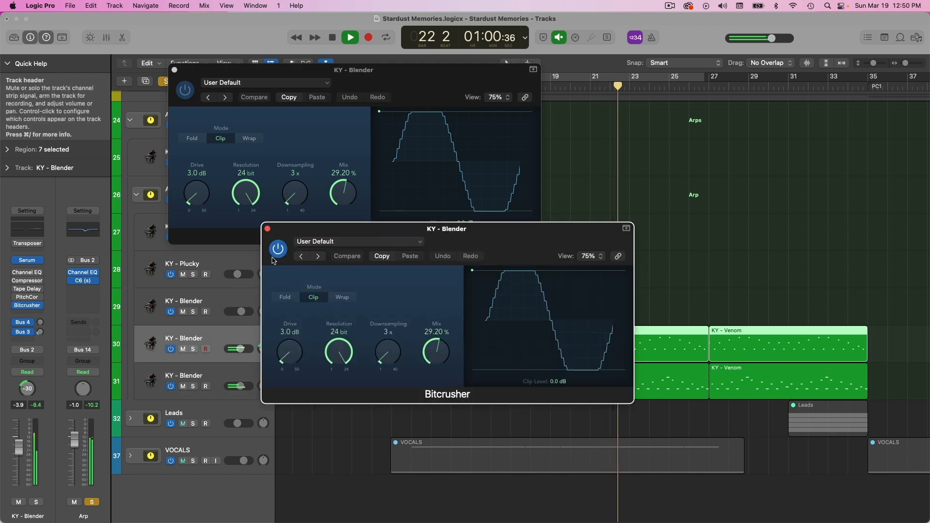
{"action": "left_click", "coordinate": [187, 90]}
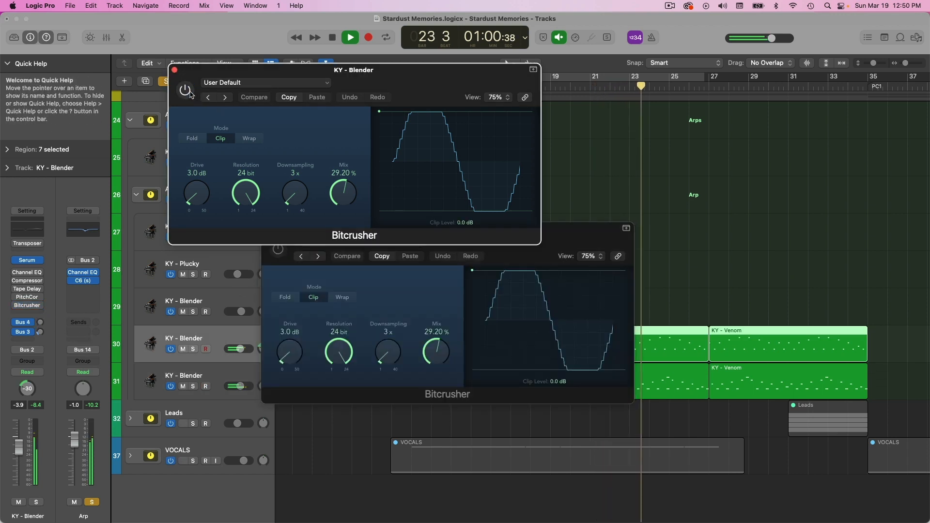
{"action": "left_click", "coordinate": [185, 89]}
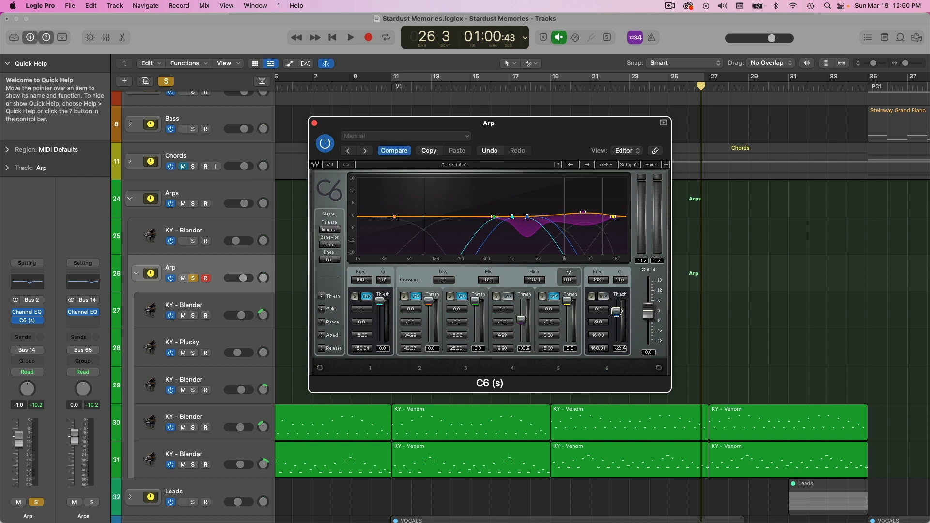
Close the C6 multiband compressor window on the Arp track stack
{"action": "left_click", "coordinate": [350, 37]}
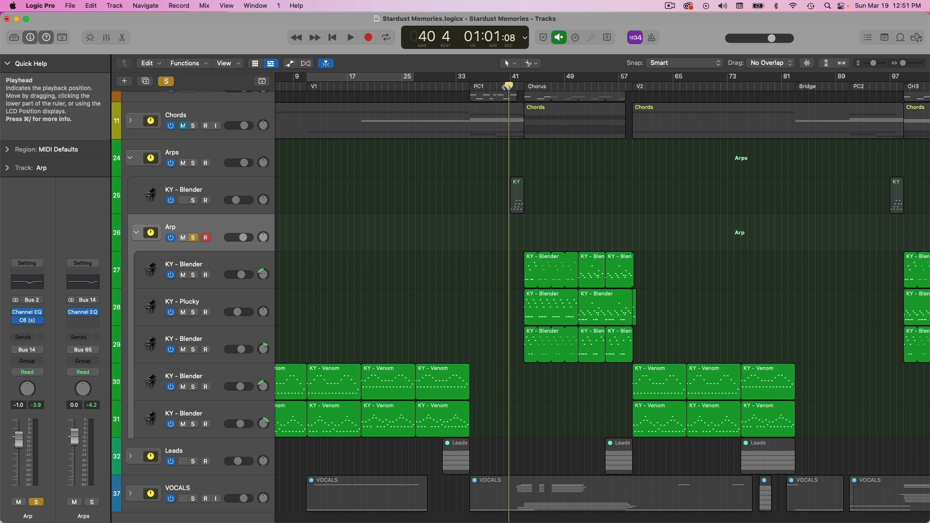
Select the upper KY - Blender track and show its Abbey Road Vinyl HH Lo-Fi preset
{"action": "scroll", "scroll_direction": "up", "scroll_amount": 3}
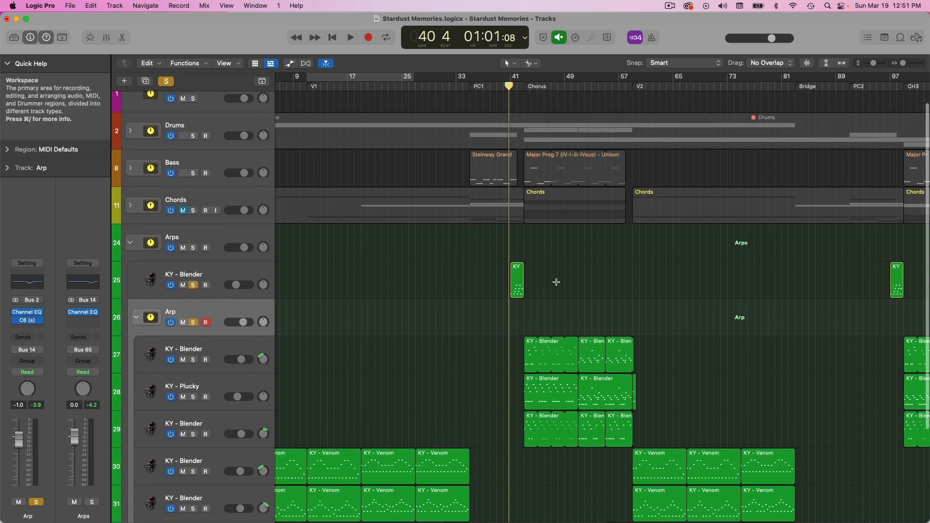
{"action": "left_click", "coordinate": [349, 37]}
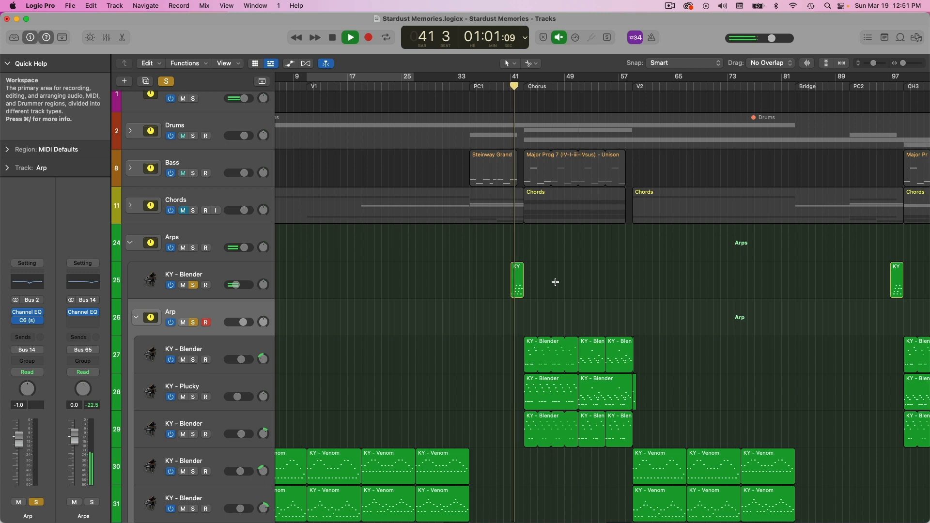
{"action": "left_click", "coordinate": [184, 274]}
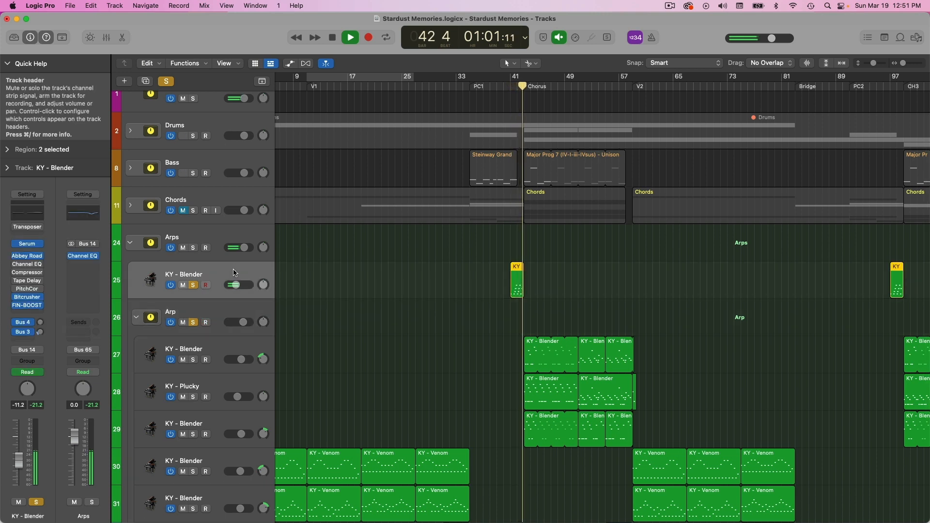
{"action": "left_click", "coordinate": [349, 37]}
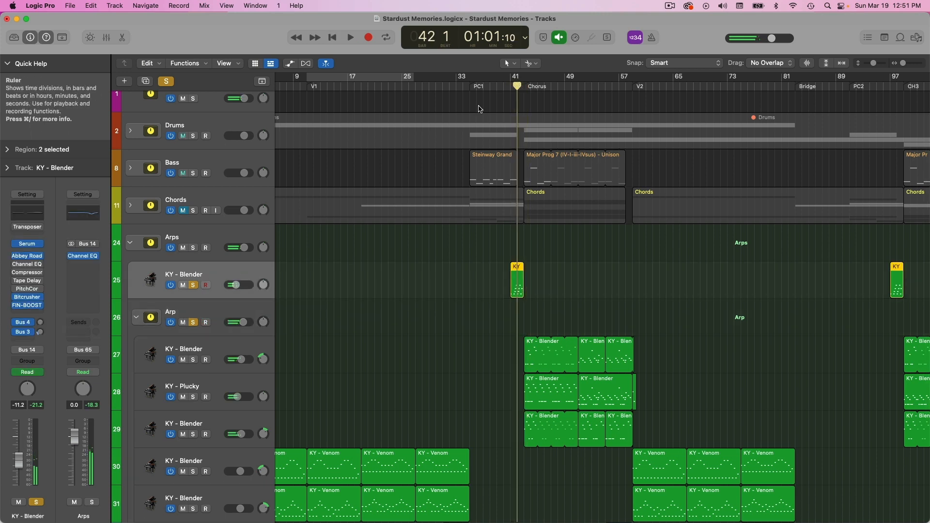
{"action": "left_click", "coordinate": [27, 304]}
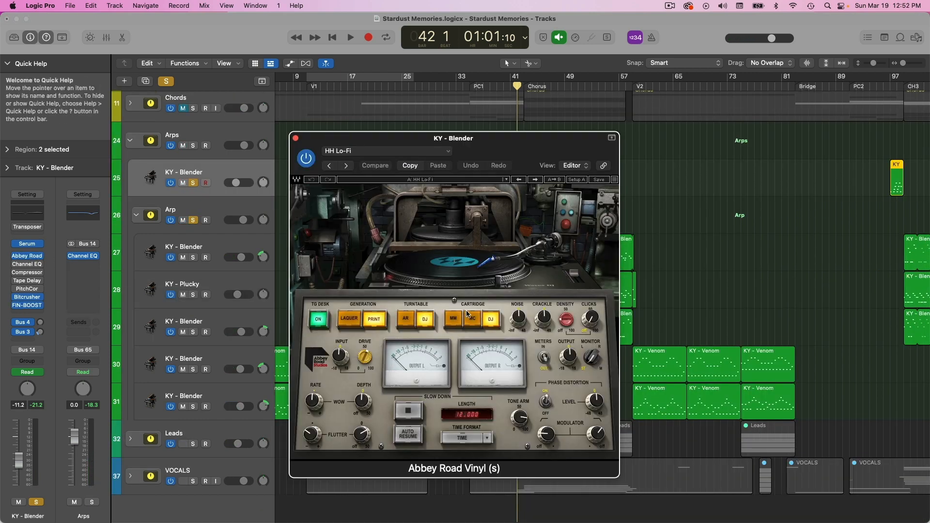
Set the chorus cycle over bars 41–57 and close the Abbey Road Vinyl window
{"action": "left_click", "coordinate": [471, 319]}
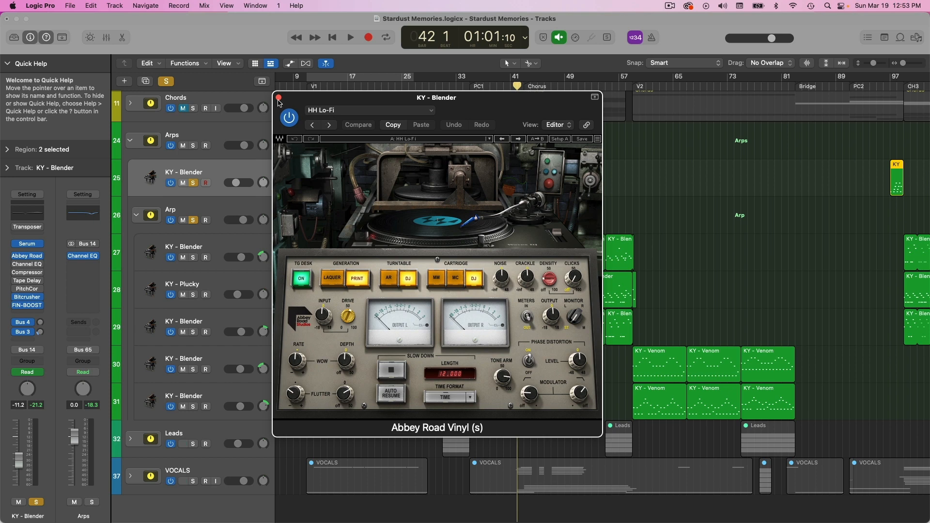
{"action": "left_click", "coordinate": [278, 98]}
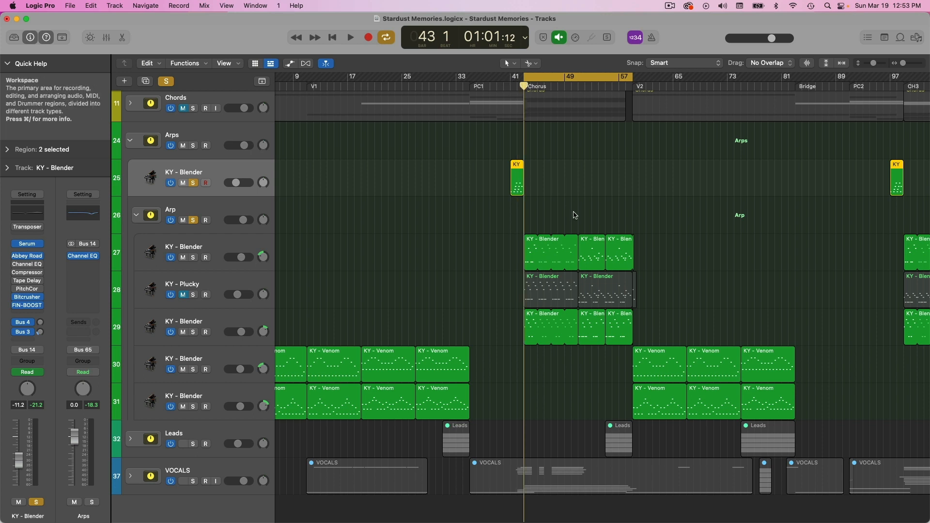
Play the looped chorus, check KY - Plucky's Syntronik patch, and rename the track Pizzicato Angel
{"action": "left_click", "coordinate": [349, 37]}
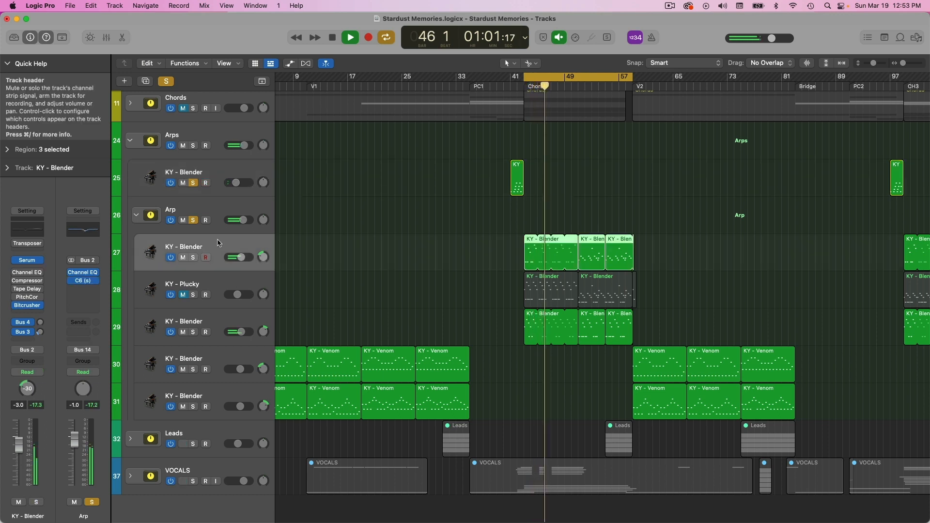
{"action": "left_click", "coordinate": [349, 37]}
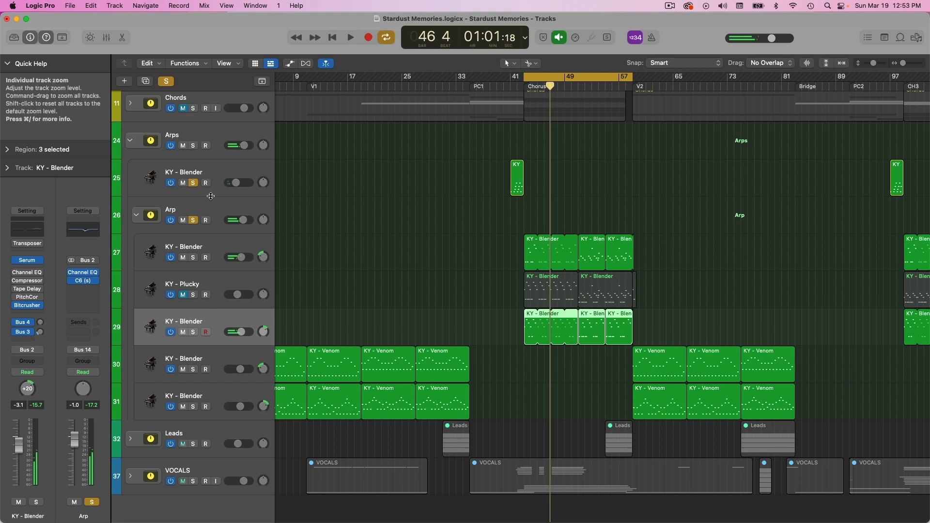
{"action": "left_click", "coordinate": [182, 283]}
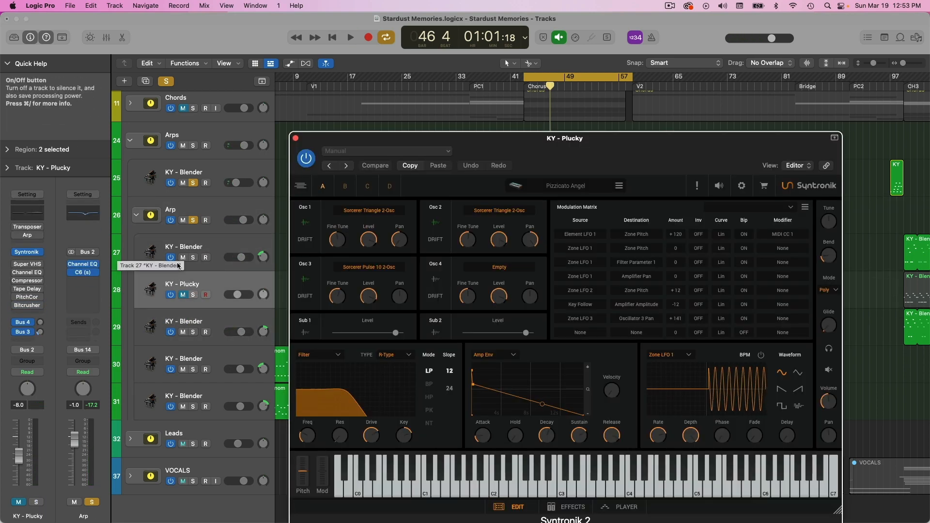
{"action": "double_click", "coordinate": [183, 283]}
{"action": "type", "text": "Pizzicato Angel"}
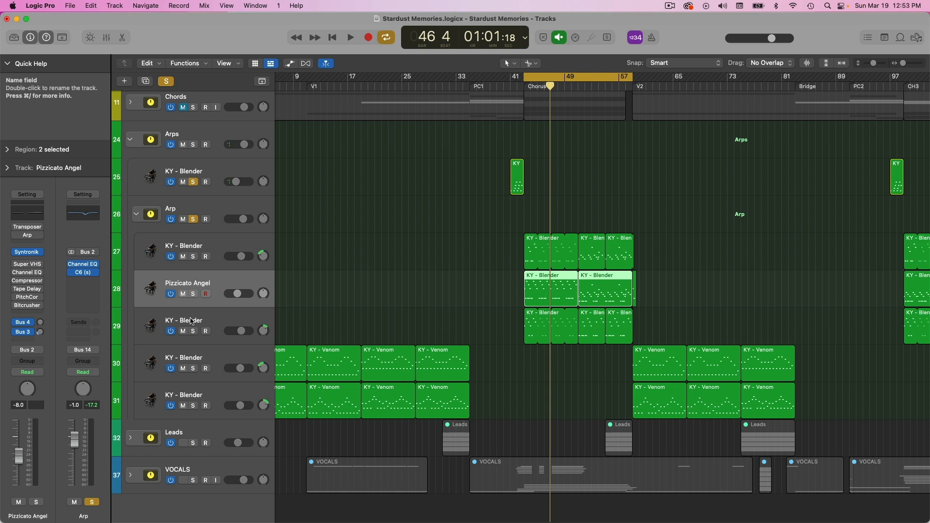
Play through the chorus, scroll the arrangement, and switch off the bar 41–57 cycle
{"action": "left_click", "coordinate": [349, 37]}
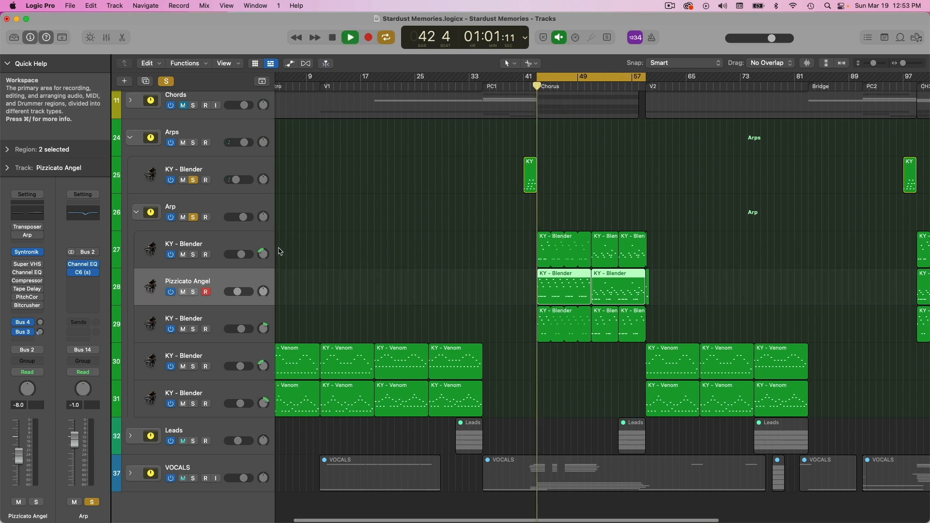
{"action": "left_click", "coordinate": [348, 37]}
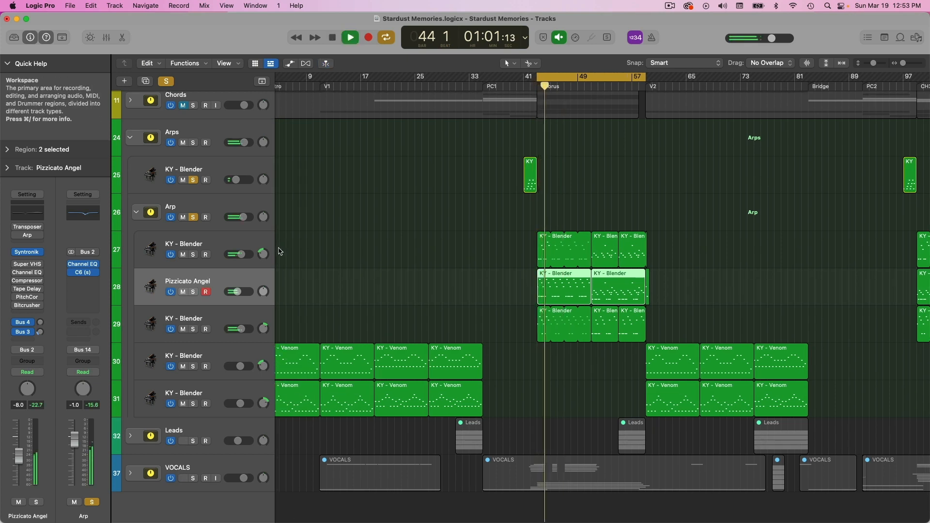
{"action": "mouse_move", "coordinate": [156, 285]}
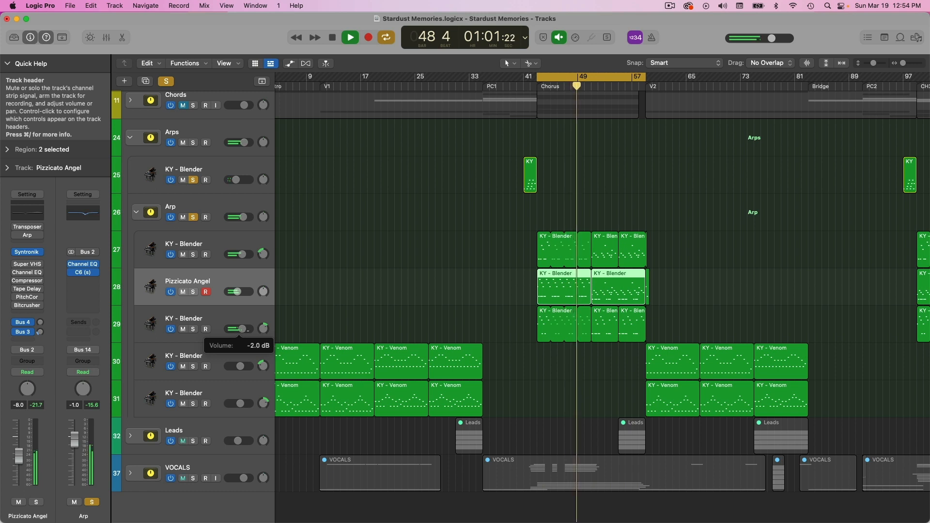
{"action": "left_click", "coordinate": [349, 37]}
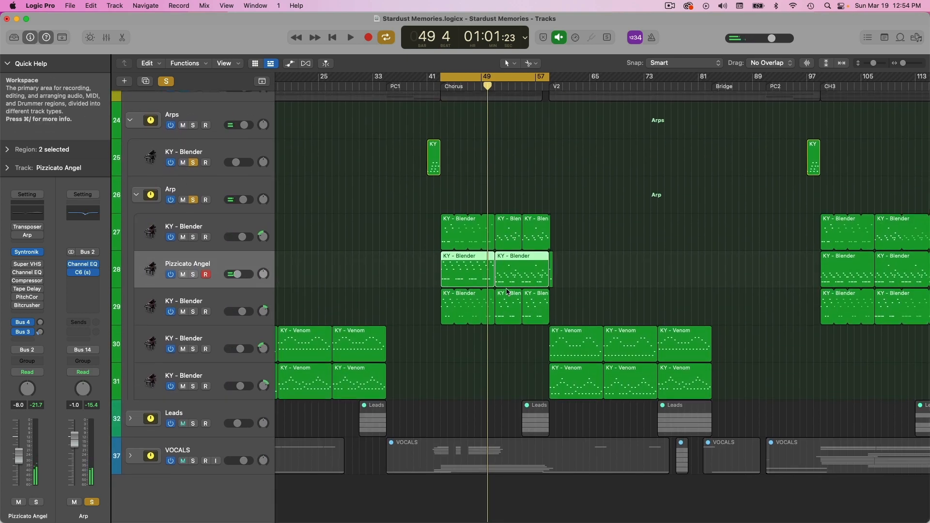
{"action": "scroll", "scroll_direction": "up", "scroll_amount": 3}
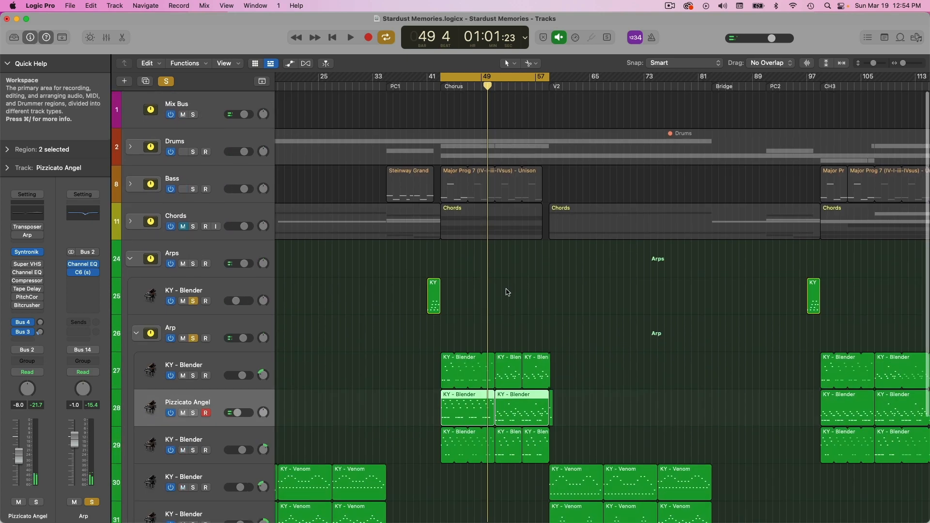
{"action": "scroll", "scroll_direction": "down", "scroll_amount": 3}
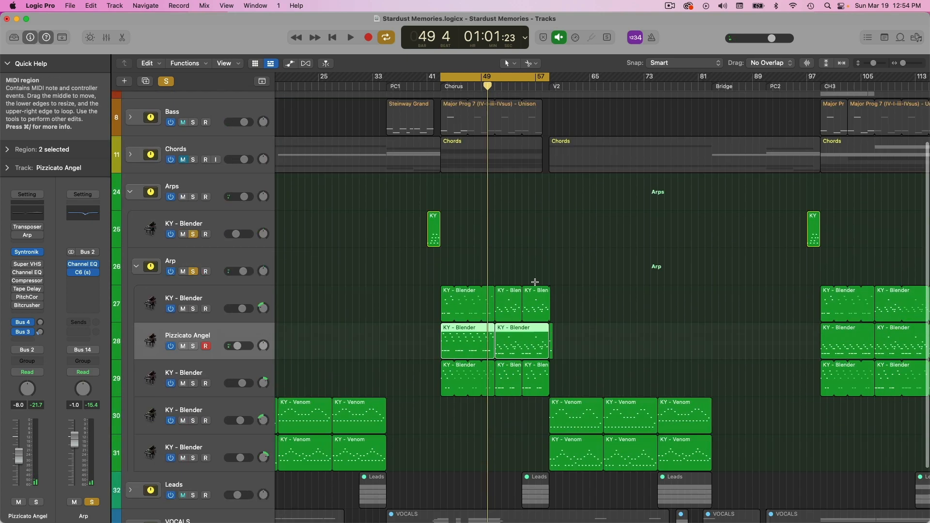
{"action": "scroll", "scroll_direction": "down", "scroll_amount": 3}
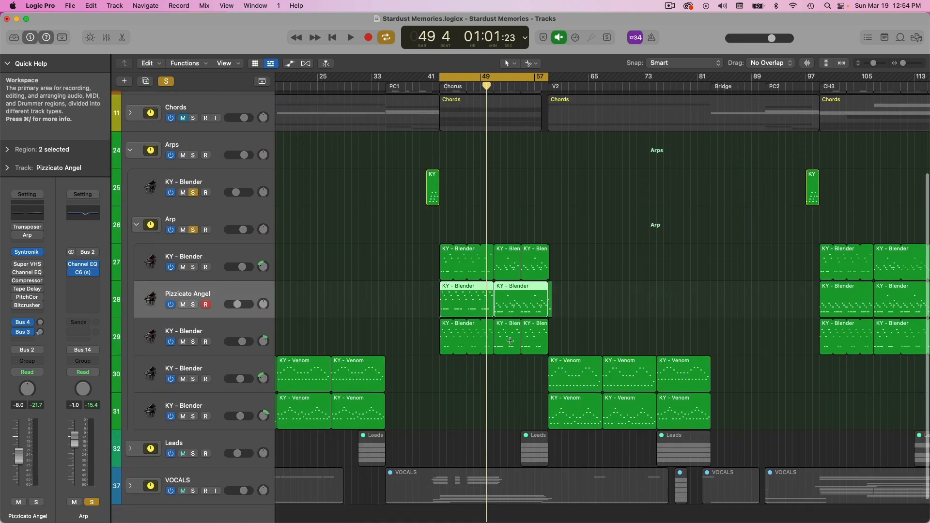
{"action": "mouse_move", "coordinate": [525, 317]}
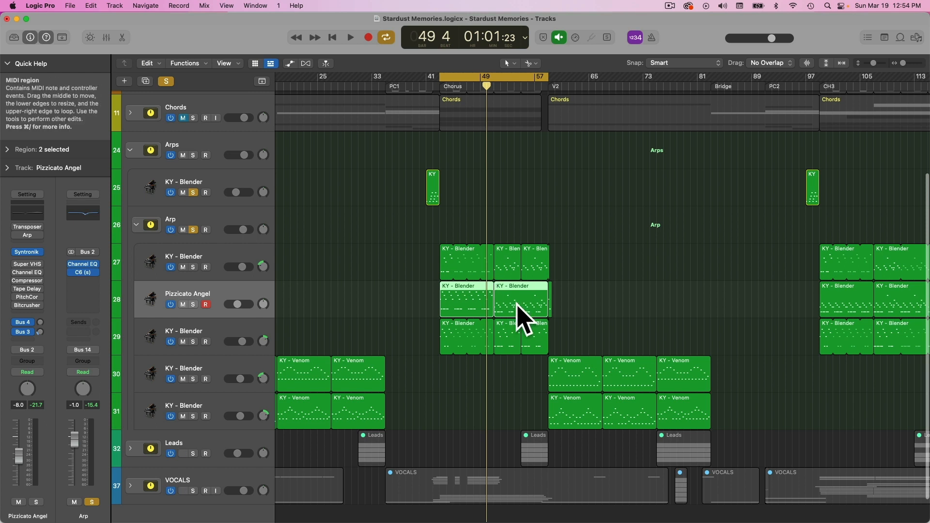
{"action": "mouse_move", "coordinate": [253, 305]}
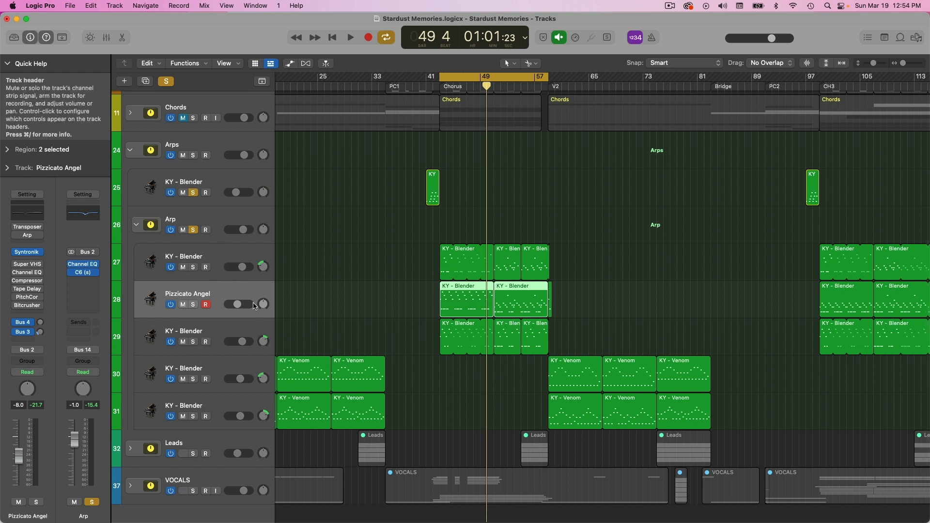
{"action": "mouse_move", "coordinate": [486, 86]}
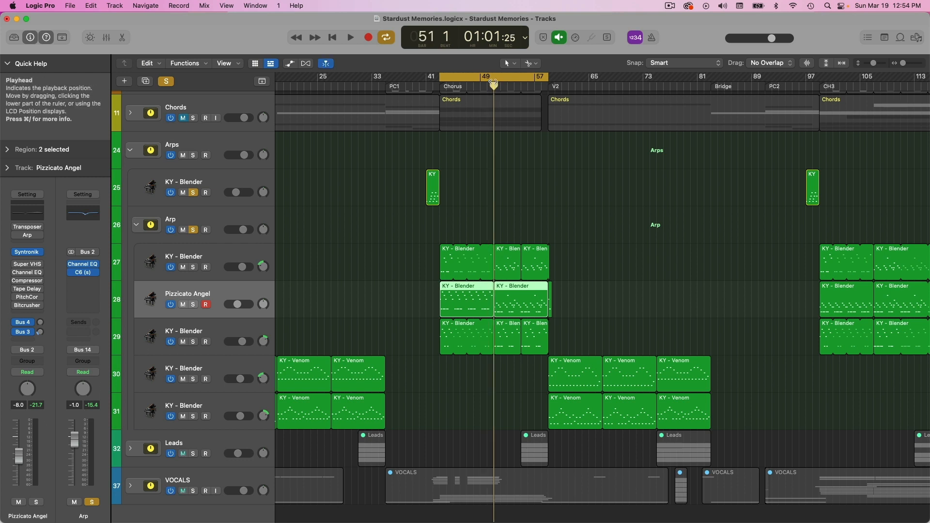
{"action": "left_click", "coordinate": [349, 37]}
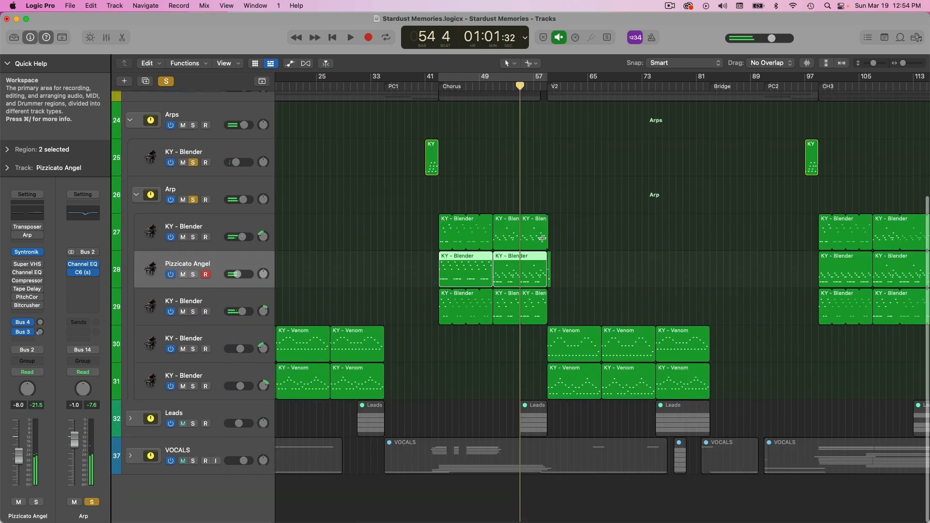
{"action": "scroll", "scroll_direction": "right", "scroll_amount": 3}
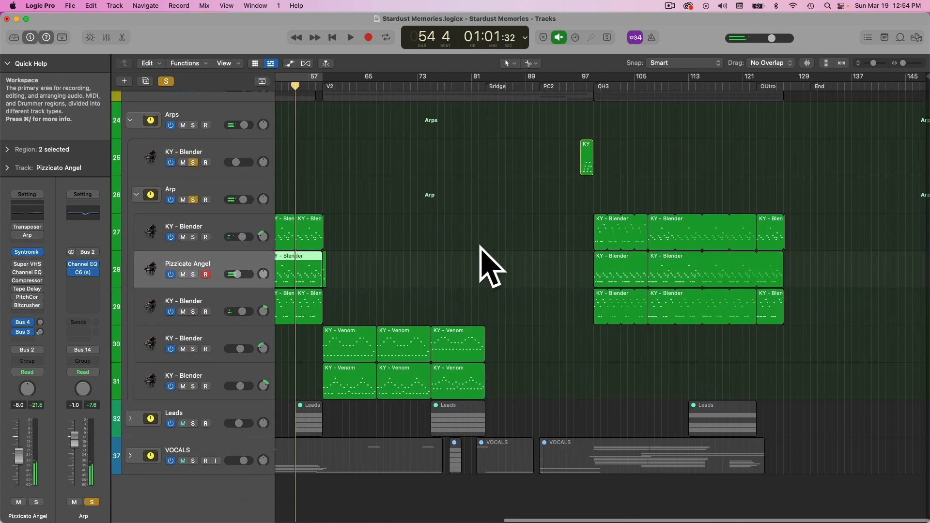
{"action": "scroll", "scroll_direction": "left", "scroll_amount": 3}
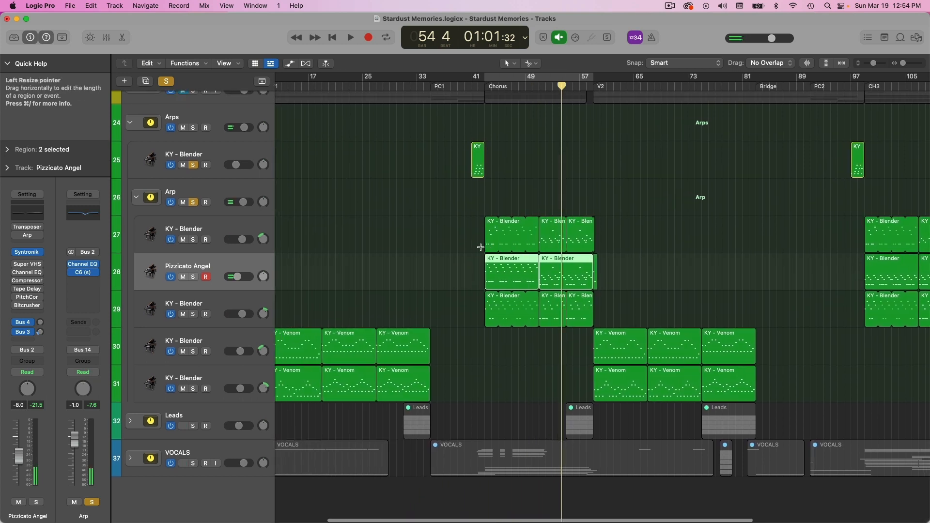